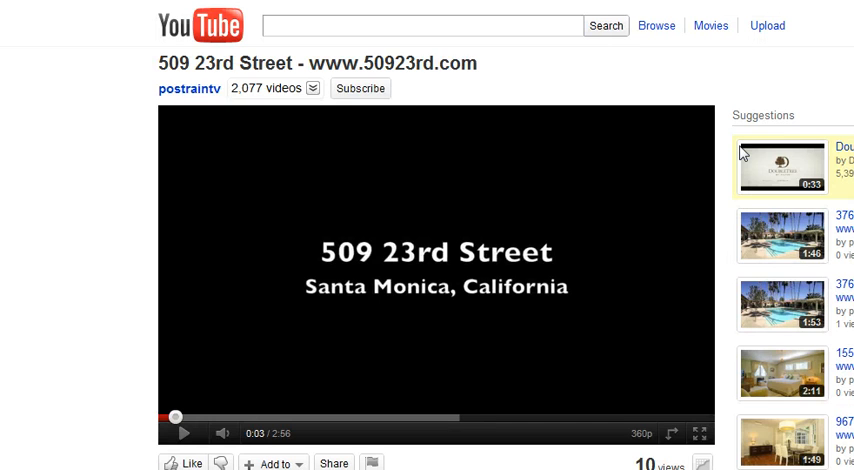
mouse_move(172, 112)
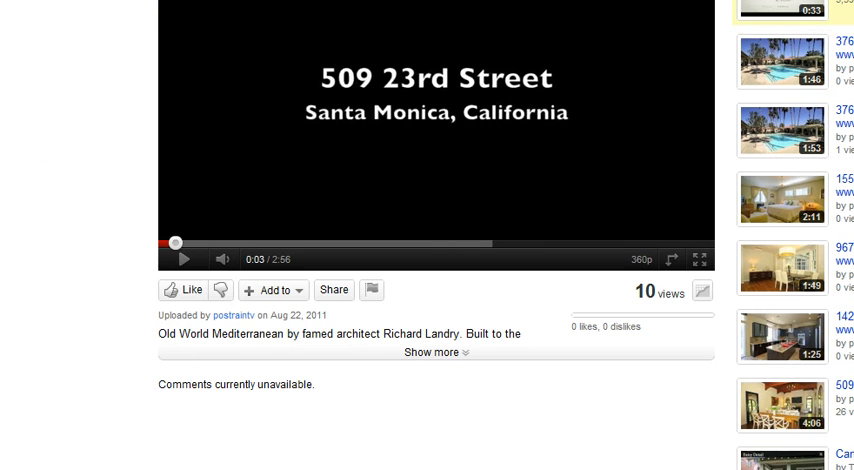
Step: Get the video's old embed code at a custom 300×198 player size and select it for copying
scroll("up", 3)
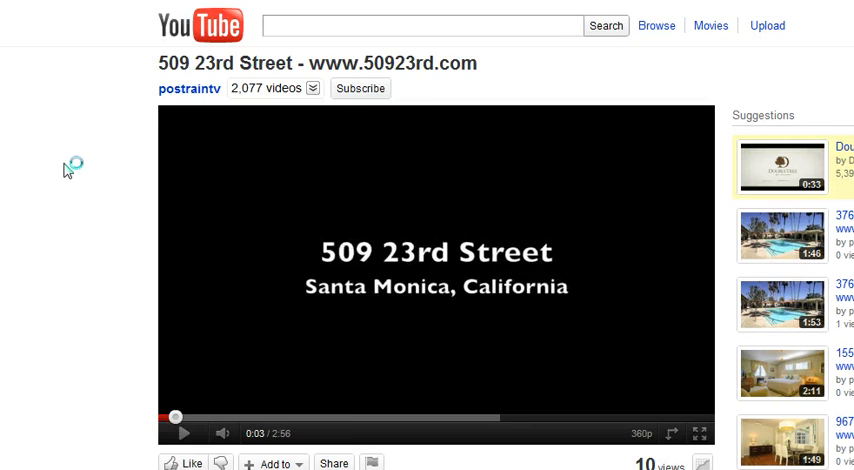
scroll("down", 3)
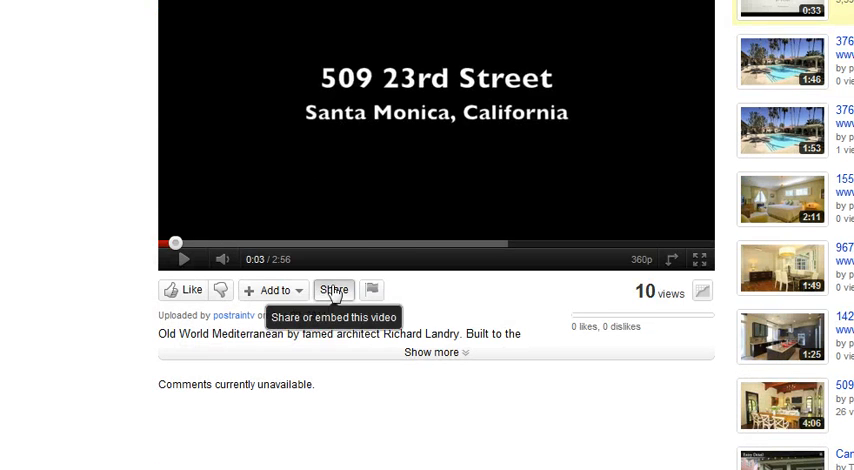
left_click(336, 288)
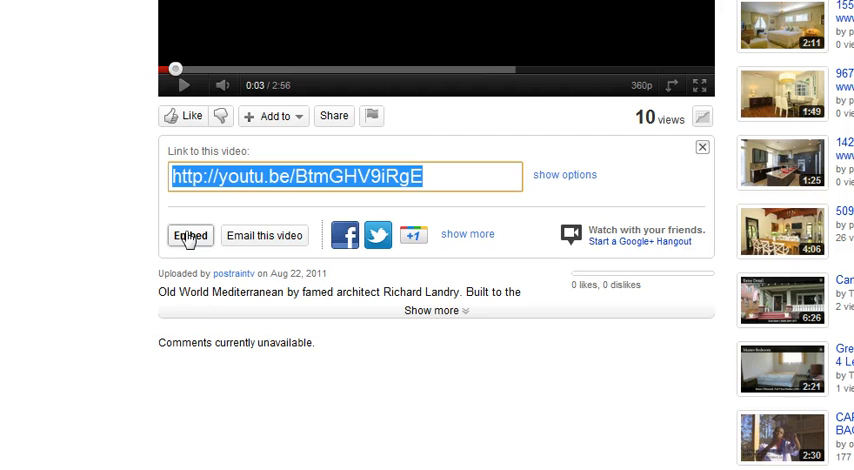
left_click(188, 234)
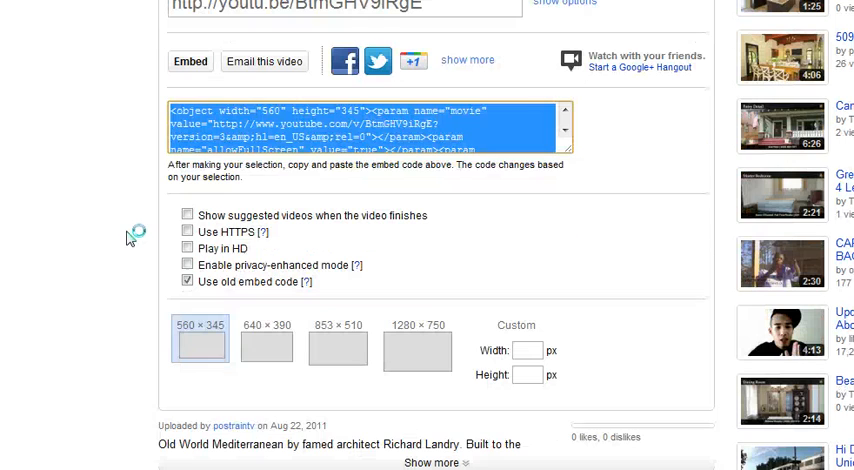
left_click(186, 280)
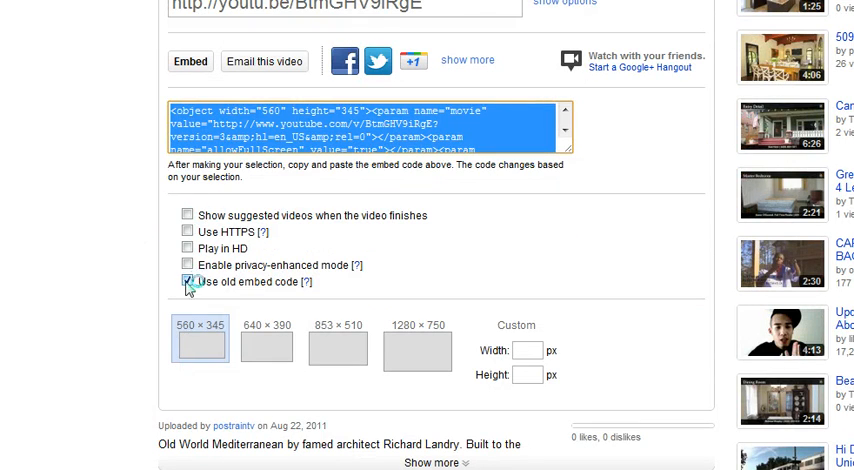
left_click(186, 282)
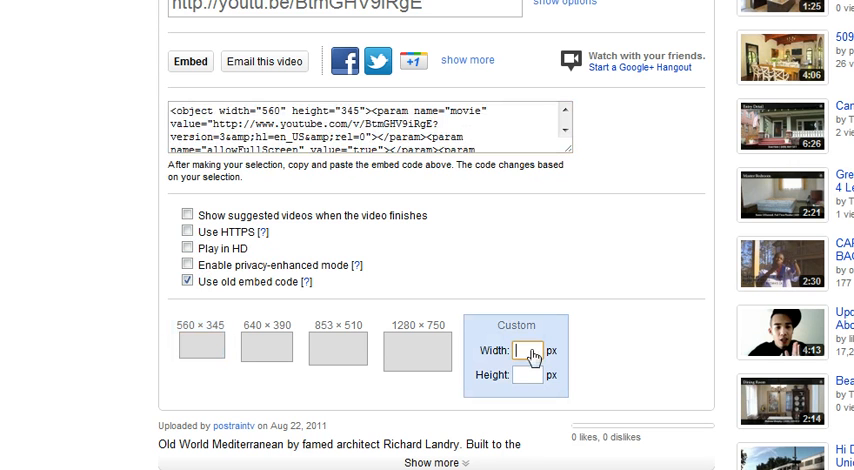
type("300")
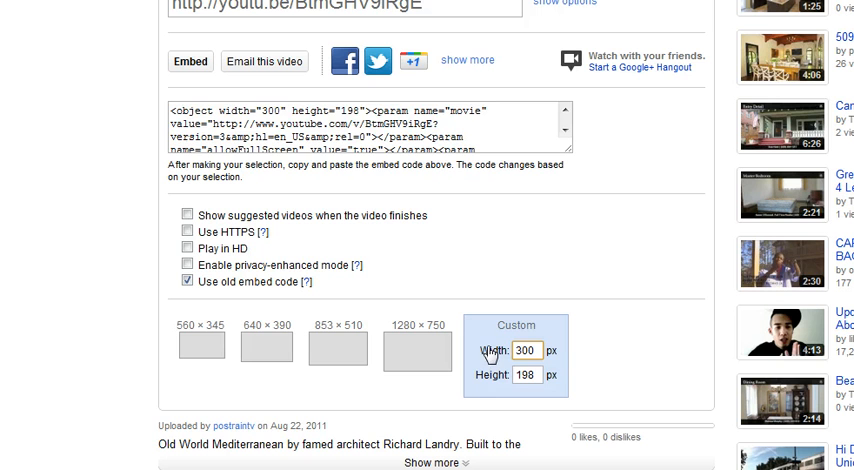
left_click(360, 136)
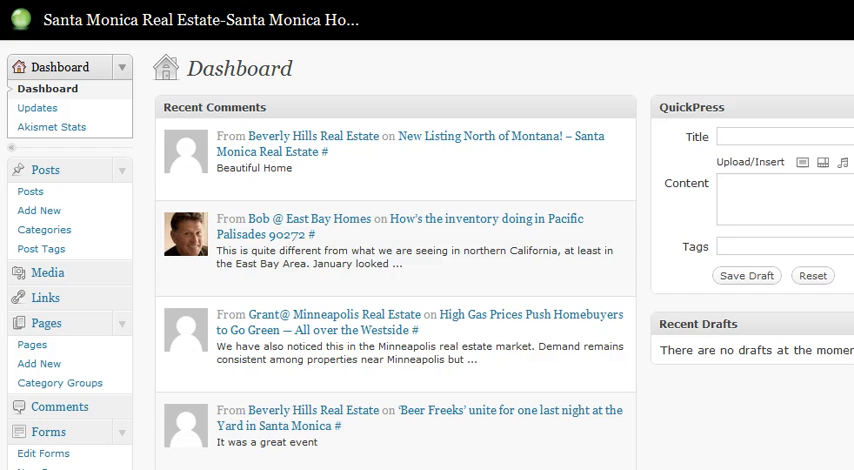
Step: Scroll down the WordPress admin menu toward the Appearance section
scroll("down", 3)
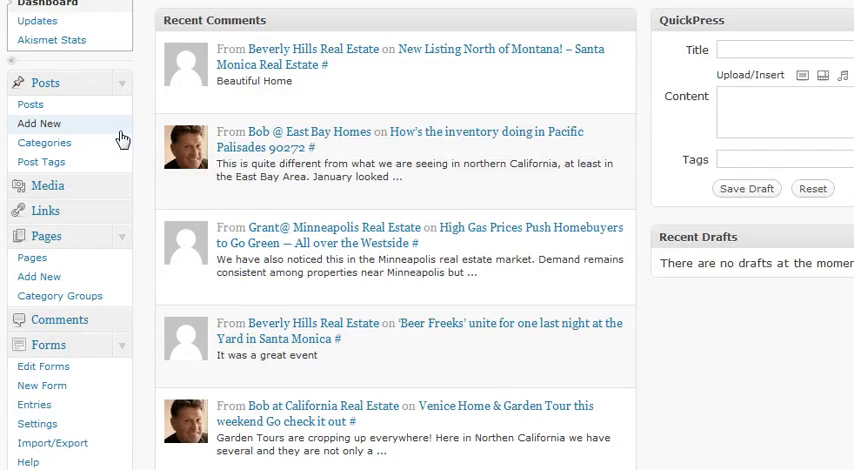
scroll("down", 3)
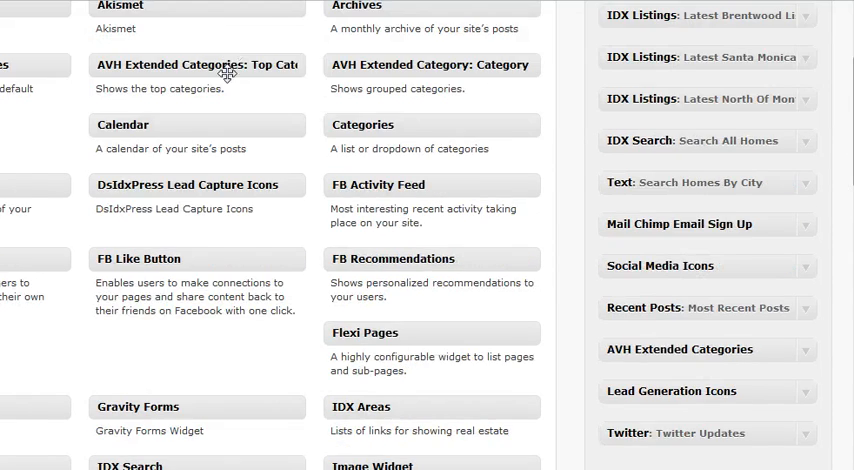
Step: Scroll the available widgets list down to the Text widget
scroll("down", 3)
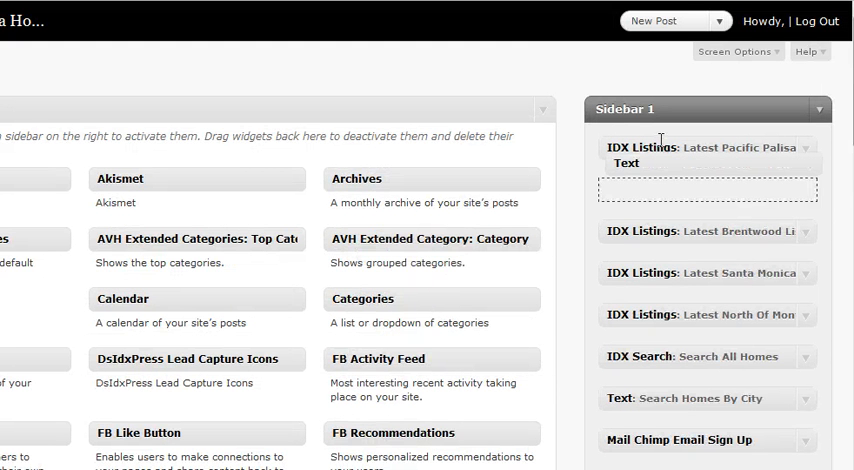
Step: Title the Text widget 'Most Expensive Santa Monica Home' with the embed code and save it
left_click(710, 156)
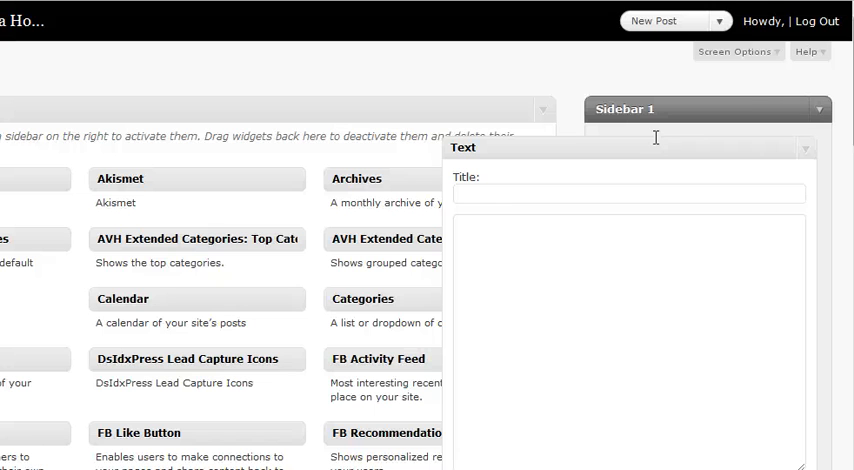
left_click(628, 192)
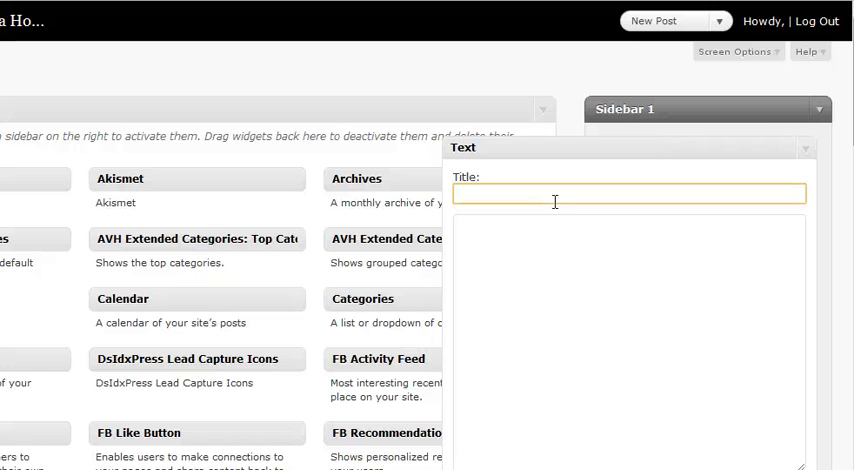
type("Most Exp")
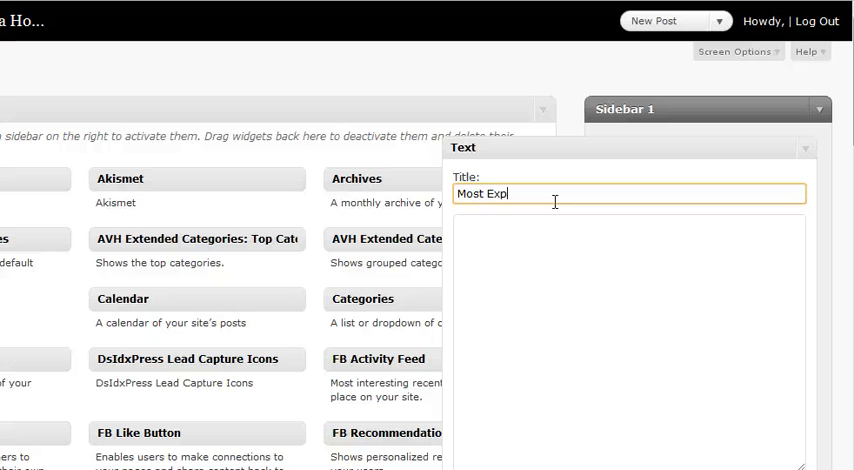
type("ensive Santa")
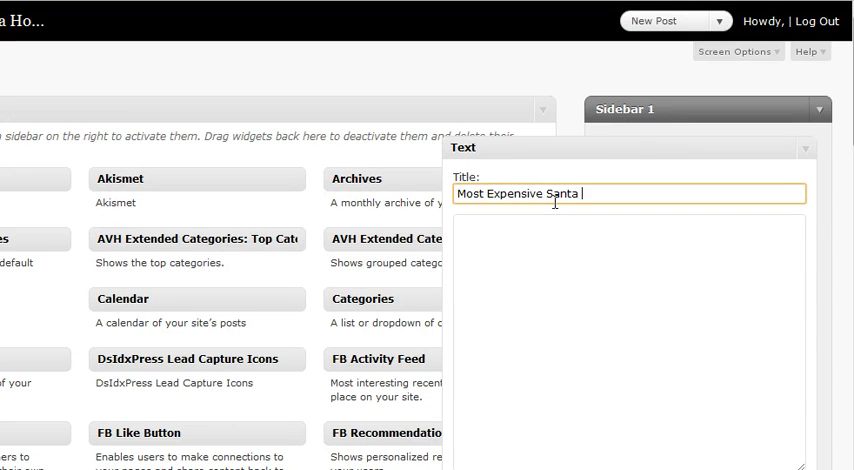
type("Monica Home")
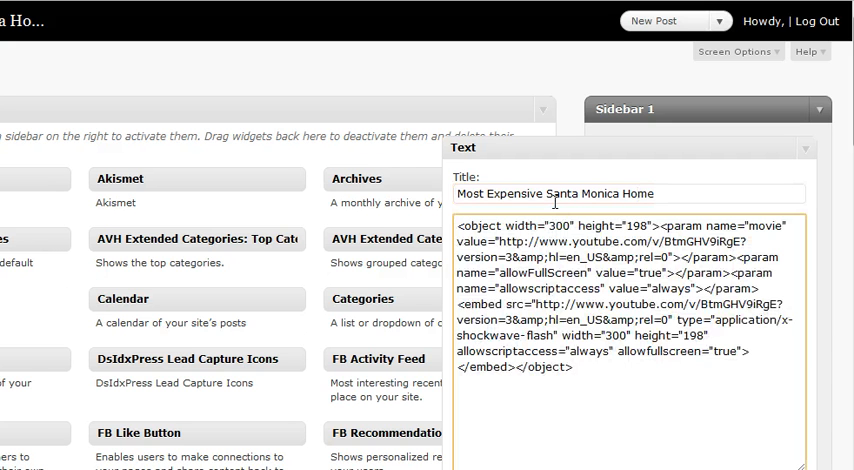
scroll("down", 3)
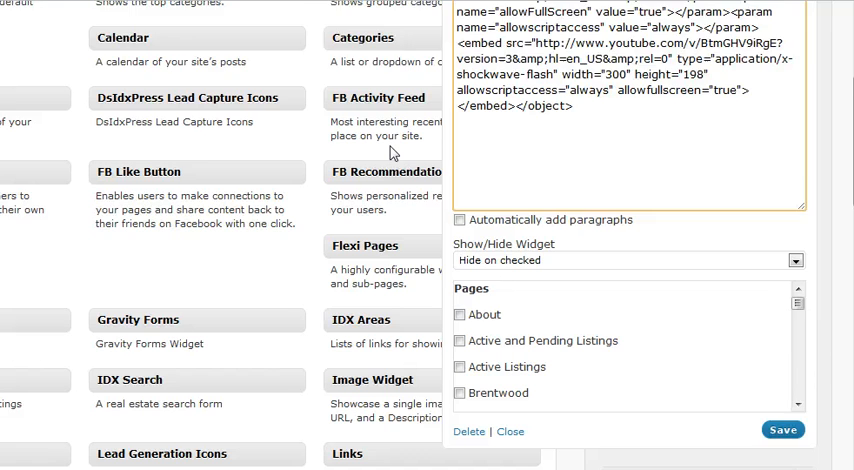
left_click(782, 428)
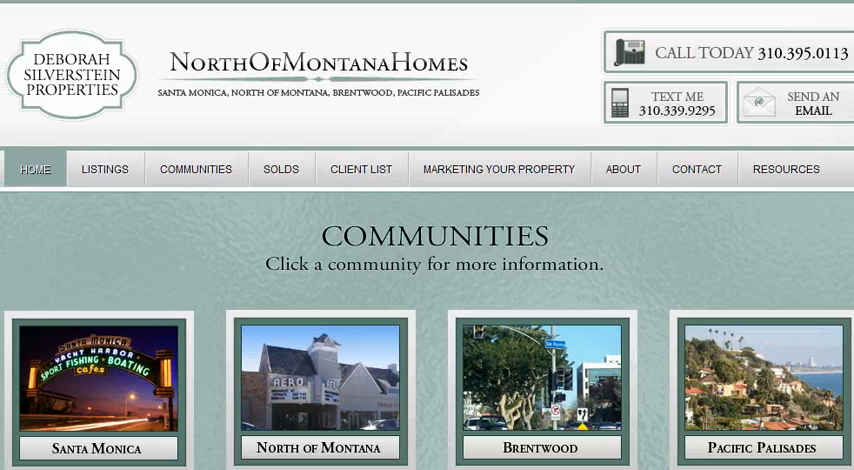
Step: Scroll the live homepage to view the new video widget in the sidebar
scroll("down", 3)
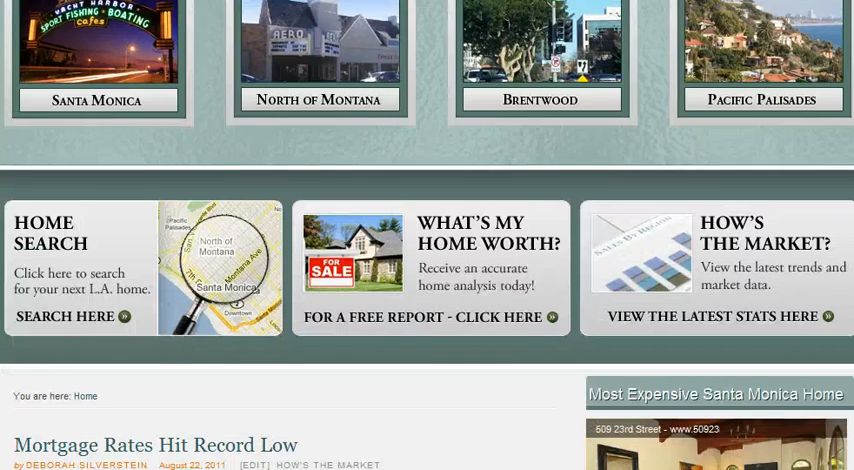
scroll("down", 3)
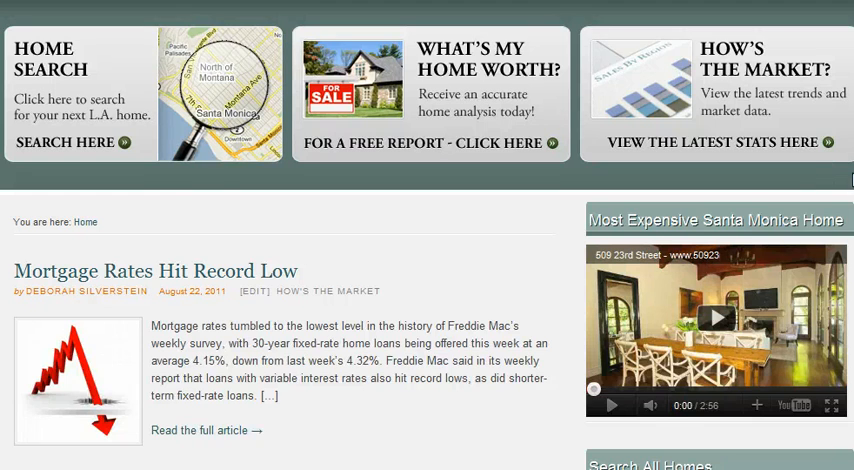
scroll("down", 3)
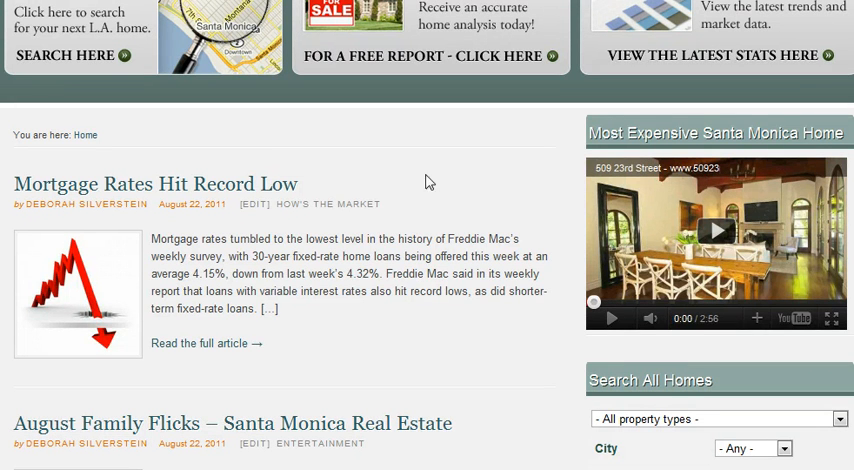
mouse_move(336, 272)
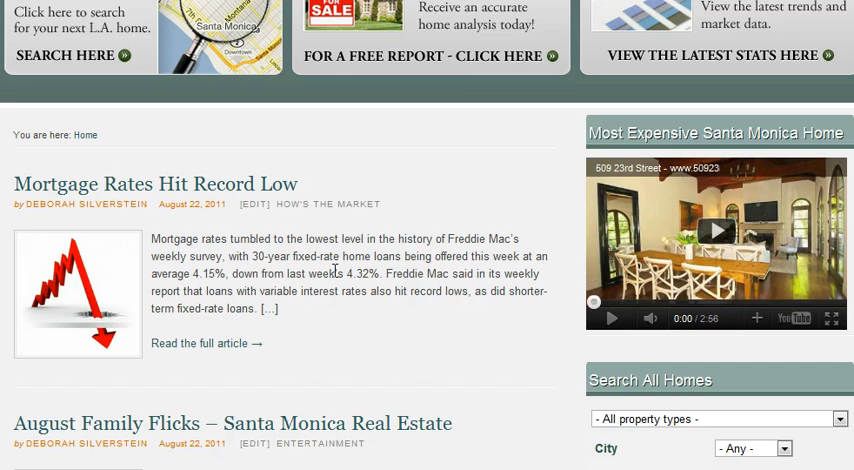